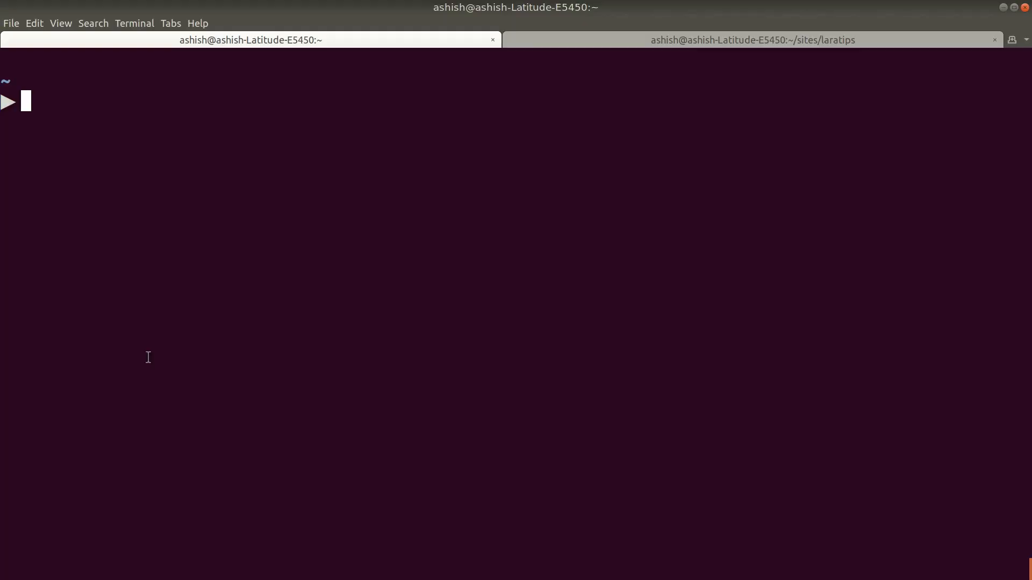
Run php artisan in the laratips project and look through the Artisan command list, then clear the screen.
type("php artisan datatables:make PostsDataTable")
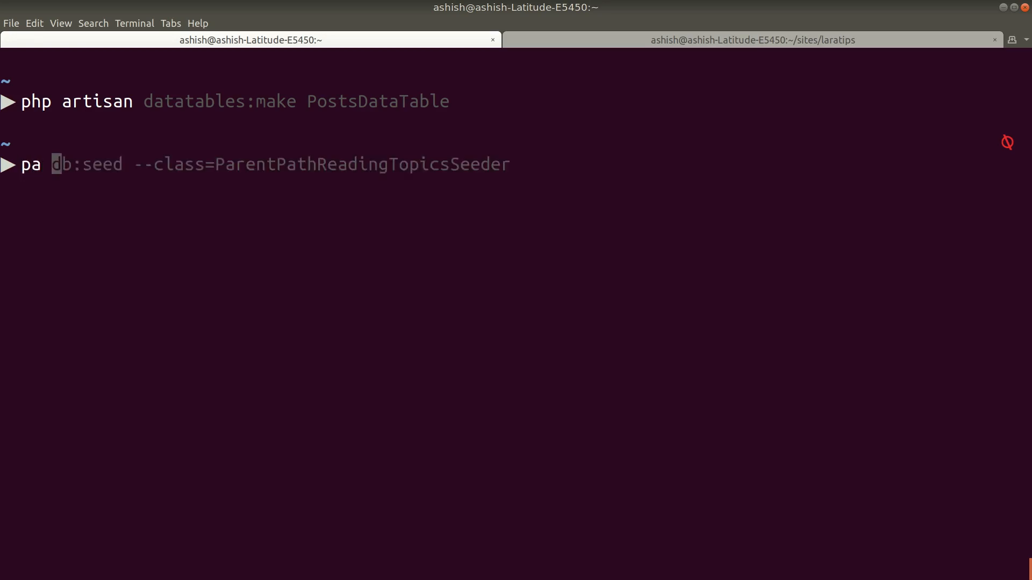
mouse_move(193, 374)
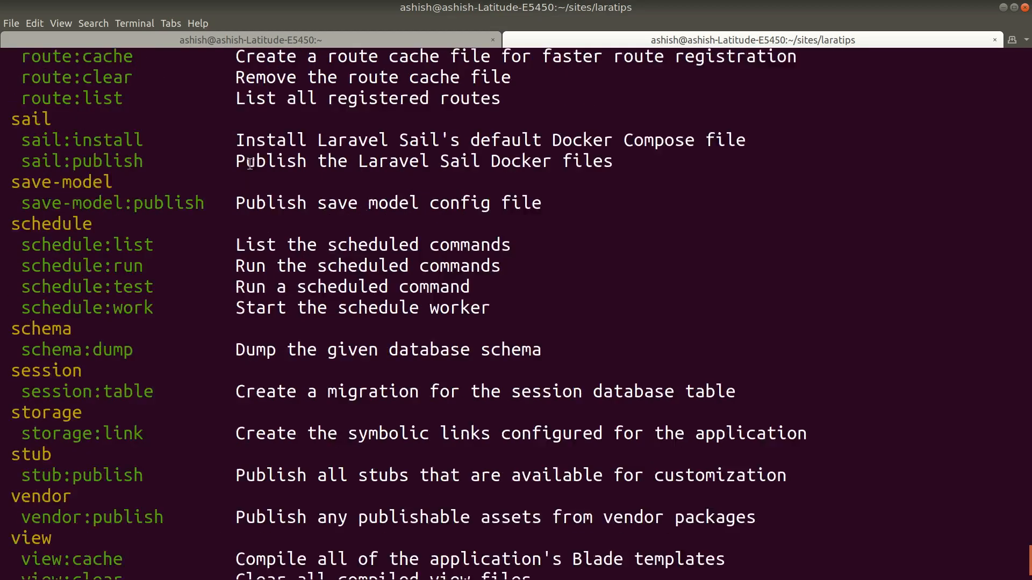
scroll("up", 3)
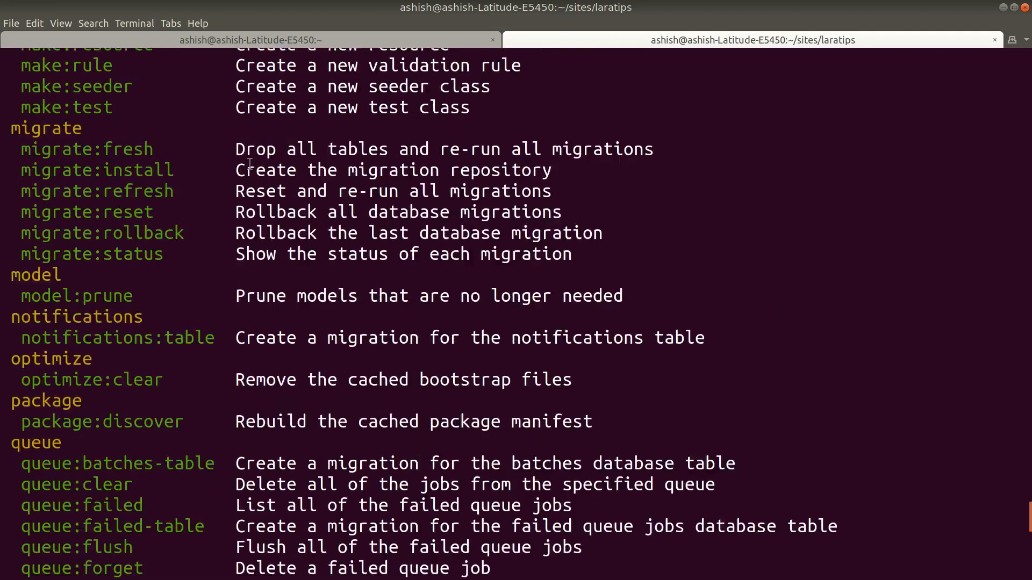
scroll("down", 3)
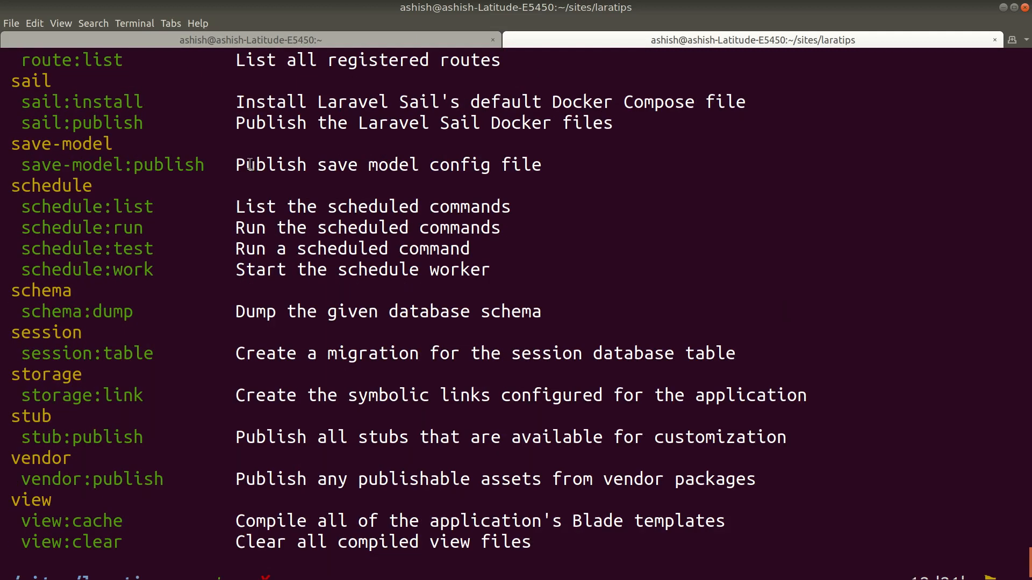
key("Return")
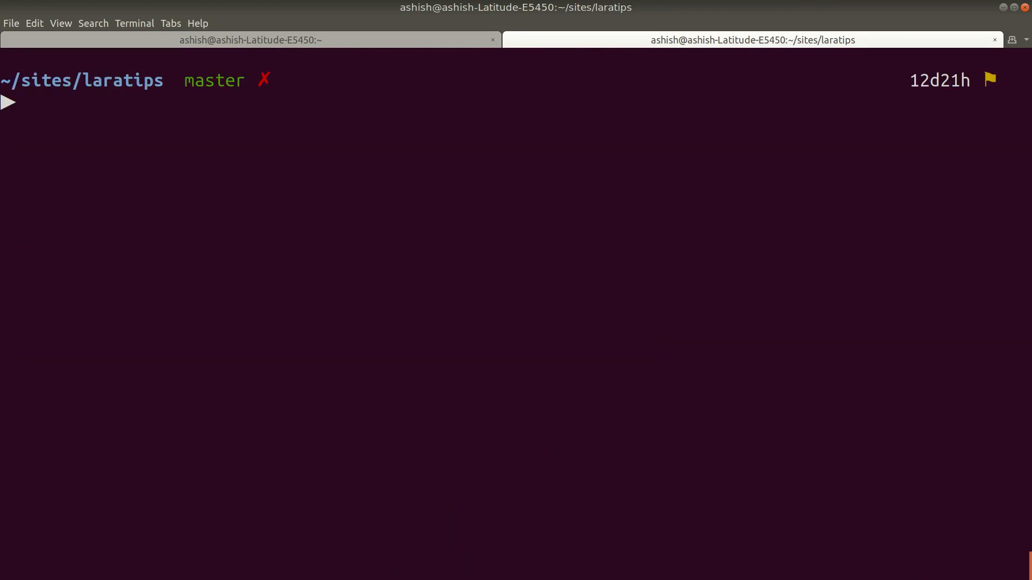
Run 'pa' and see it reported as command not found.
type("pa")
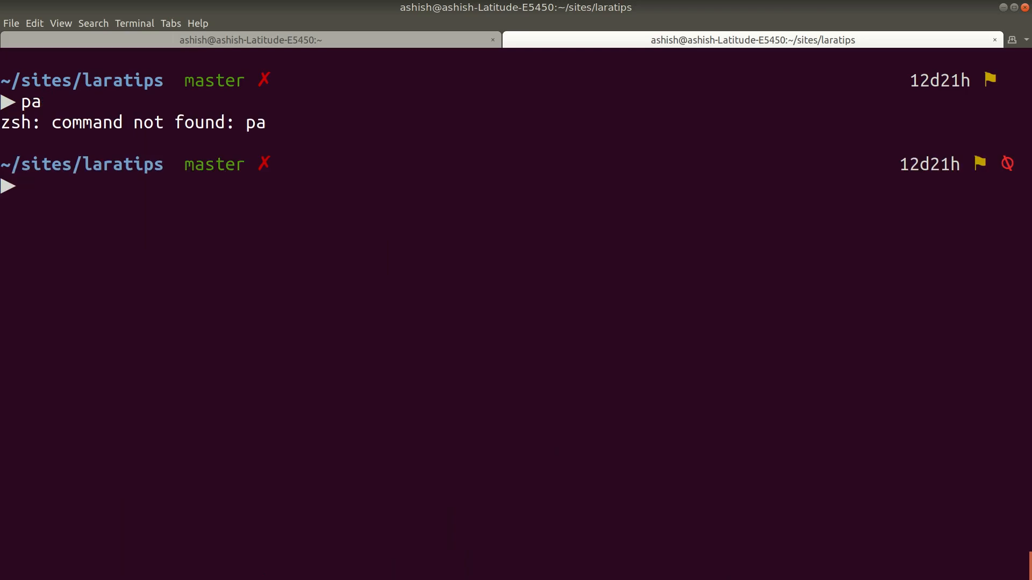
left_click_drag(61, 122, 250, 123)
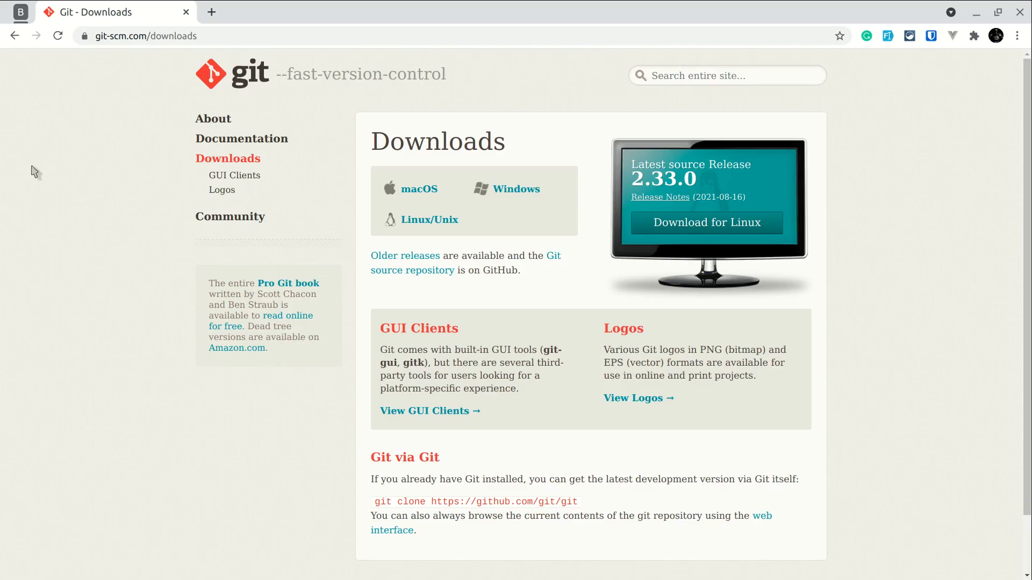
mouse_move(140, 154)
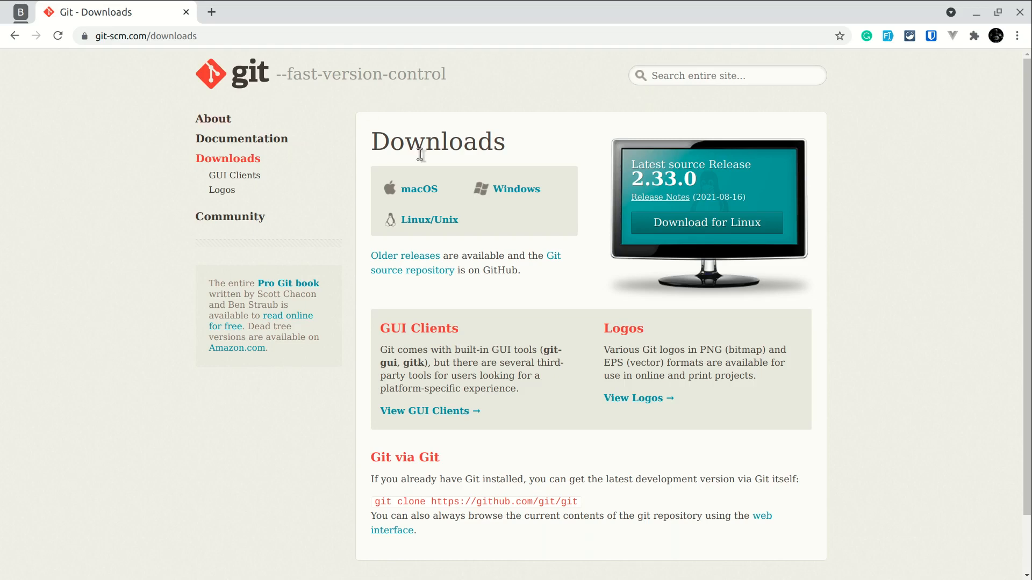
mouse_move(162, 228)
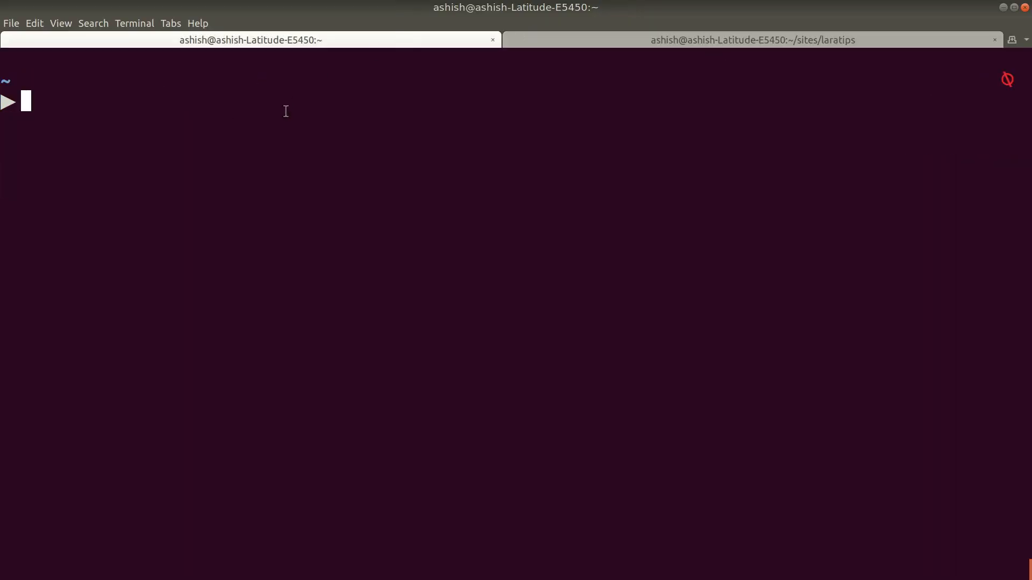
mouse_move(332, 170)
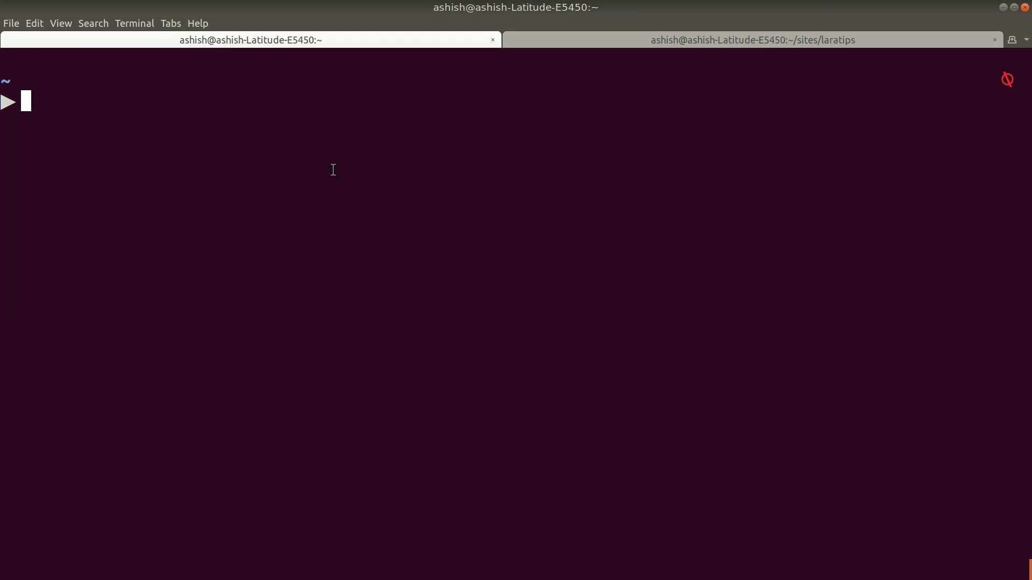
Return home with cd, confirm the path with pwd, abandon a fake cd, clear the screen and start 'touch .bashr'.
type("cd")
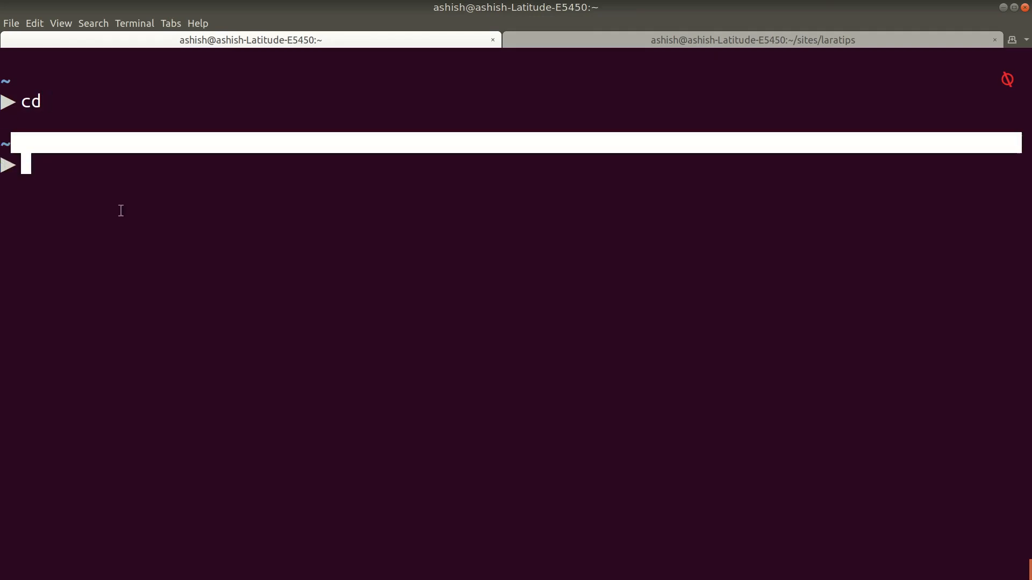
type("pwd")
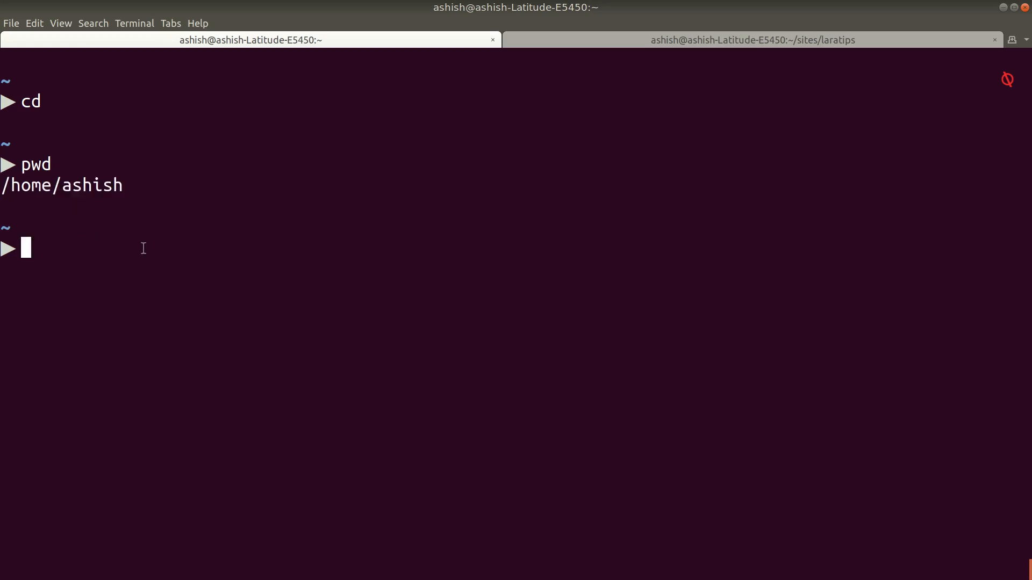
type("cd /Users/")
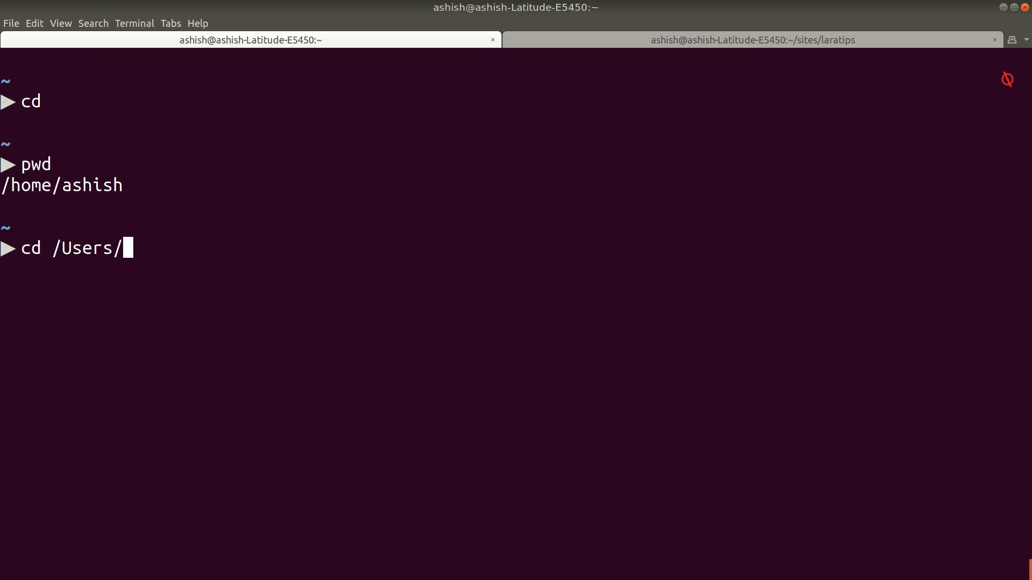
type("slkdjfls")
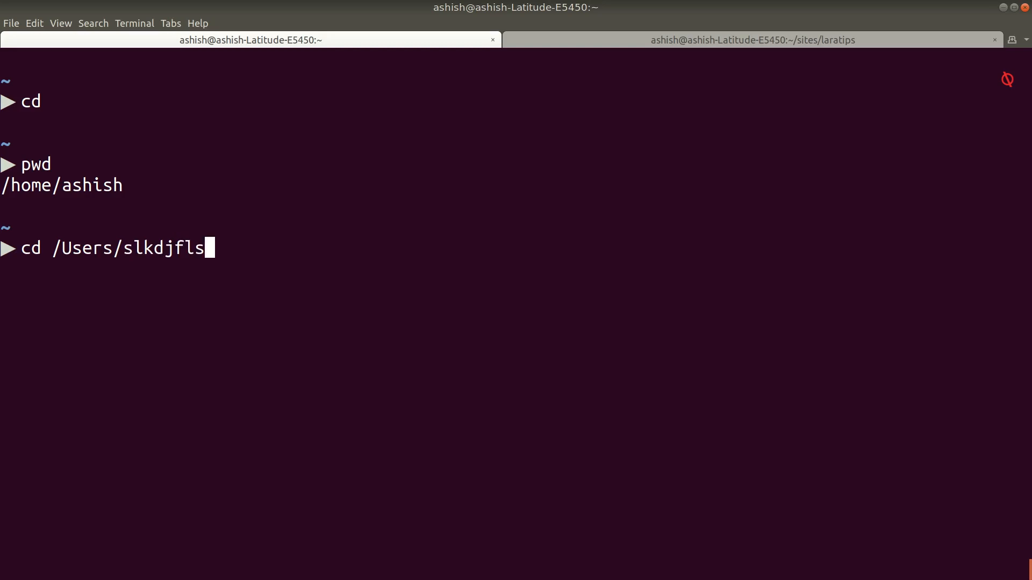
key("ctrl+l")
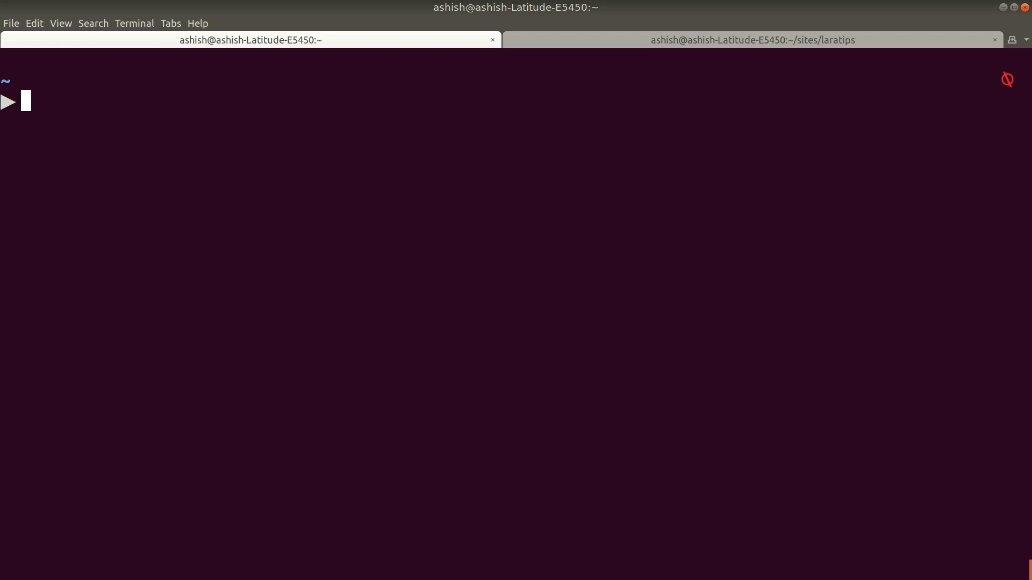
type("touch .bashr")
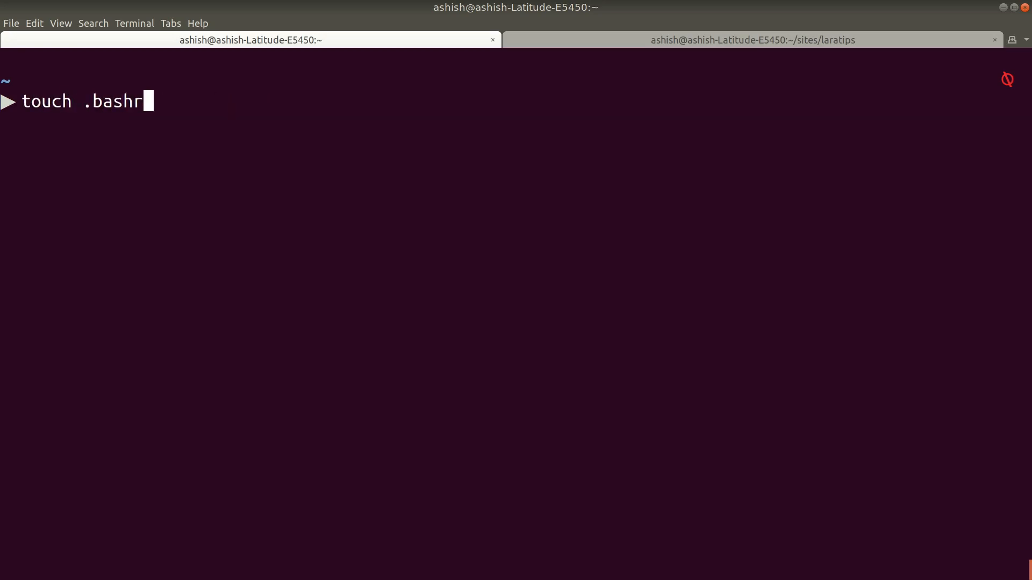
Touch .bashrc in the home directory and open it in nano.
type("c")
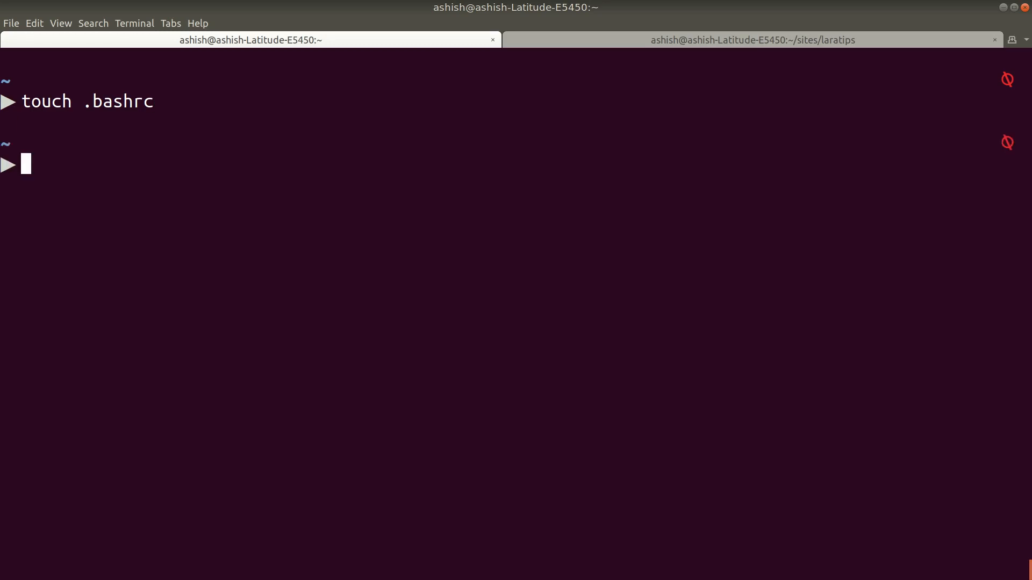
type("nano")
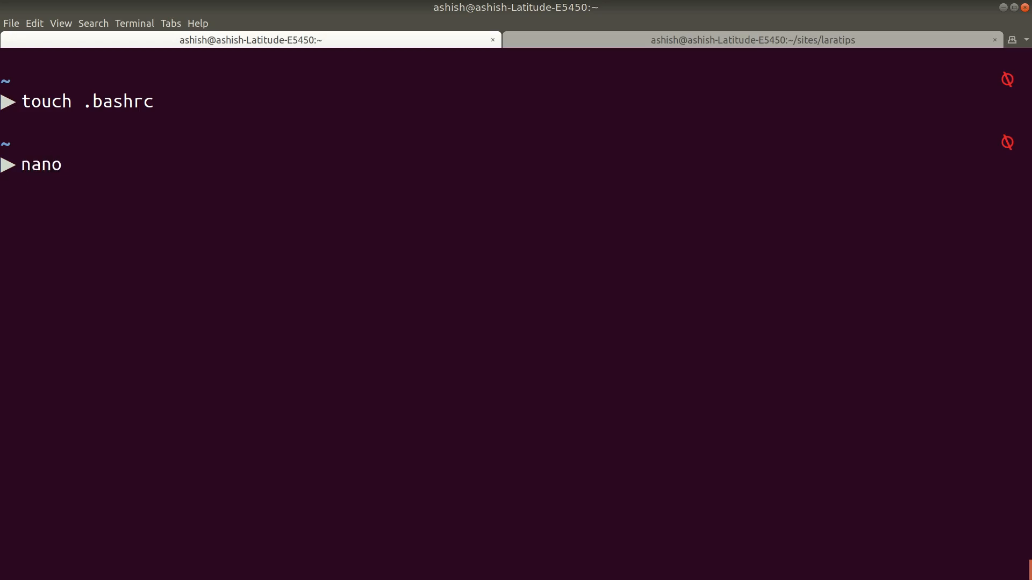
mouse_move(64, 164)
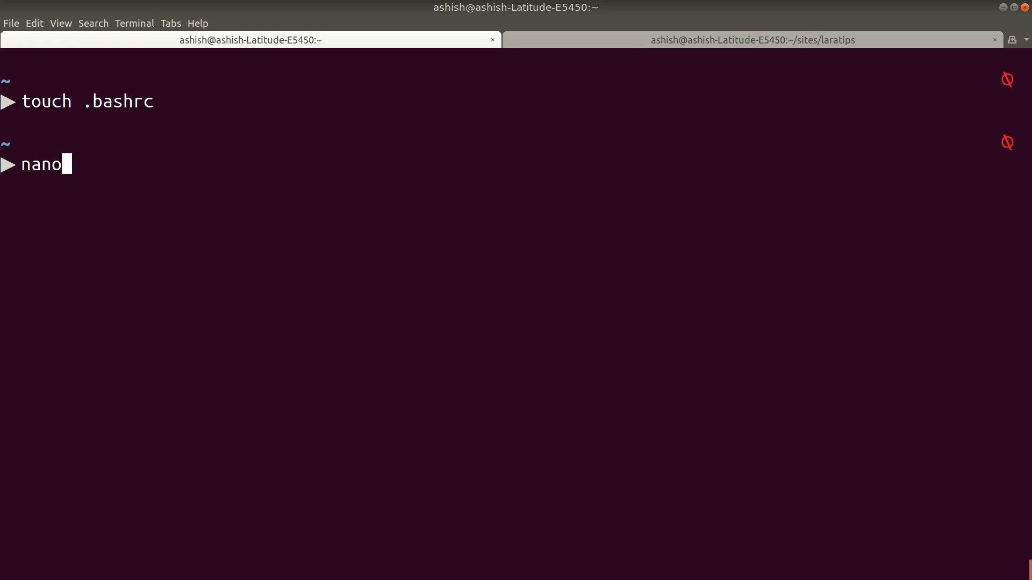
type(".bashrc")
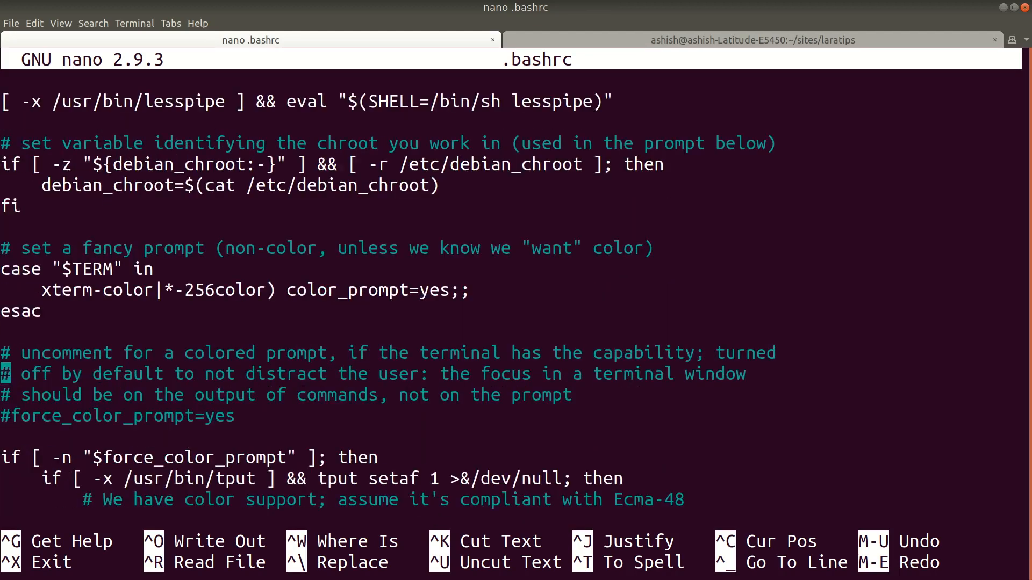
Draft the line alias pa='php artisan' at the end of .bashrc.
scroll("down", 3)
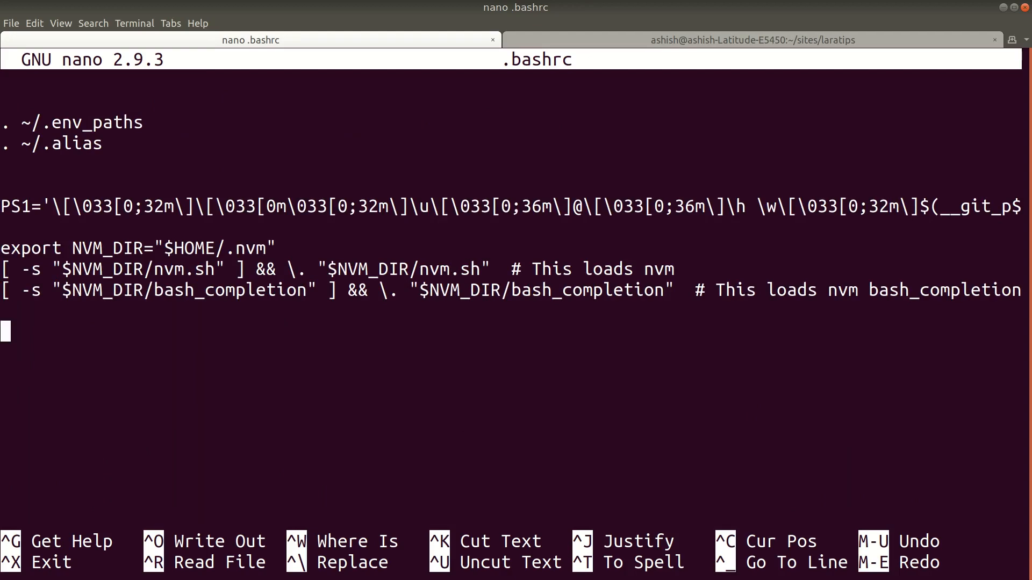
type("alias pa")
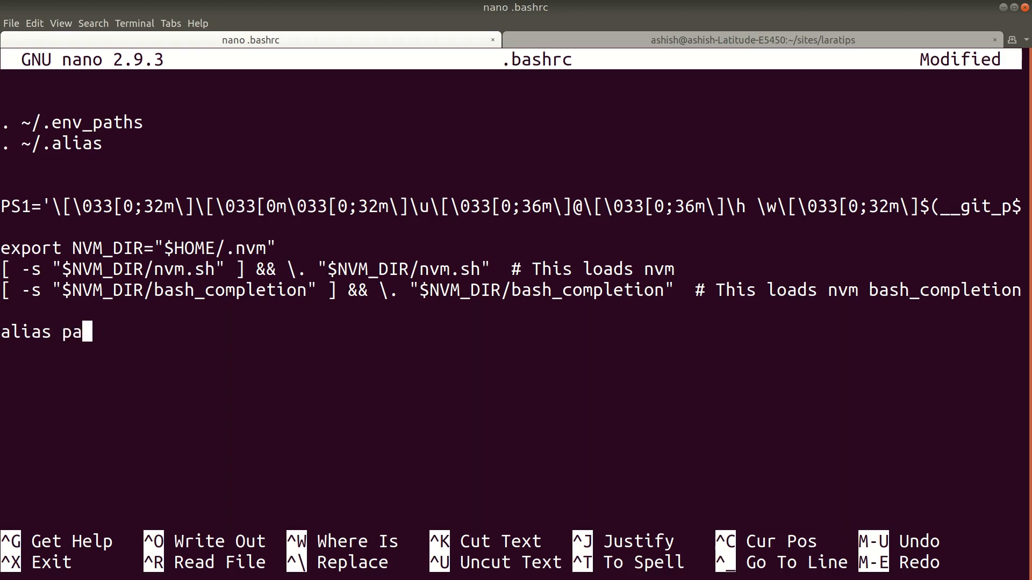
type("='php a'")
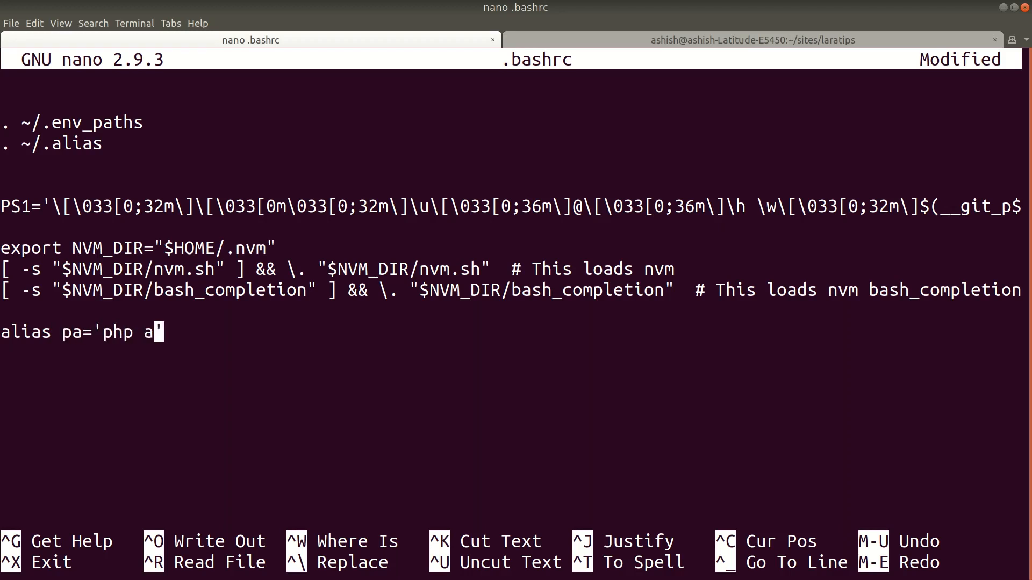
type("rtisan")
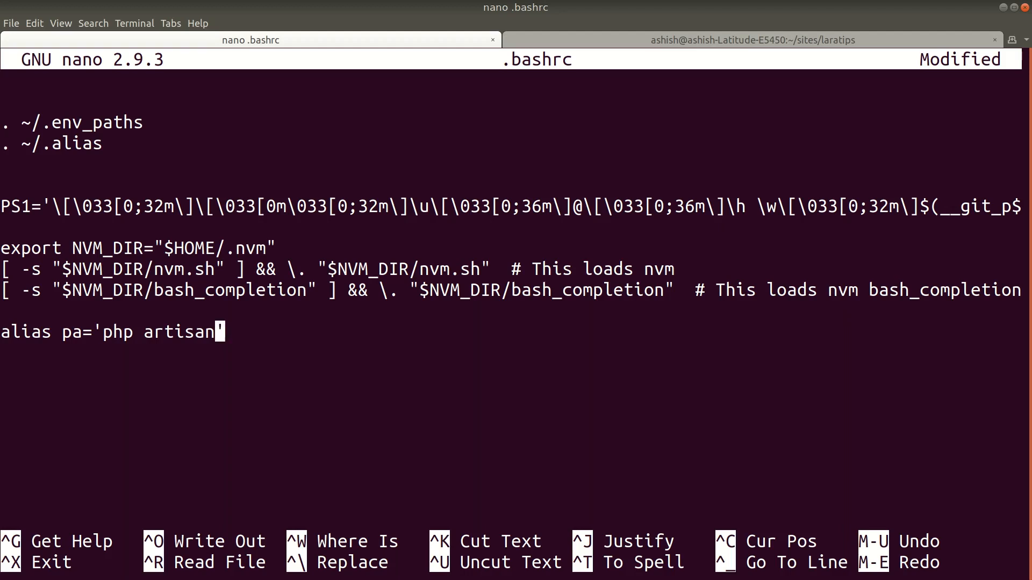
type("'")
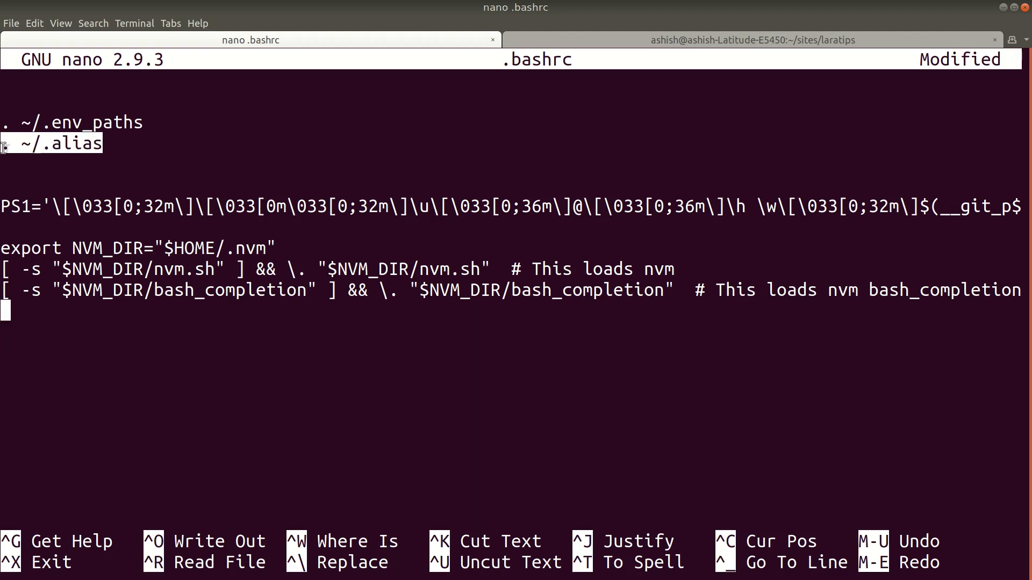
mouse_move(106, 162)
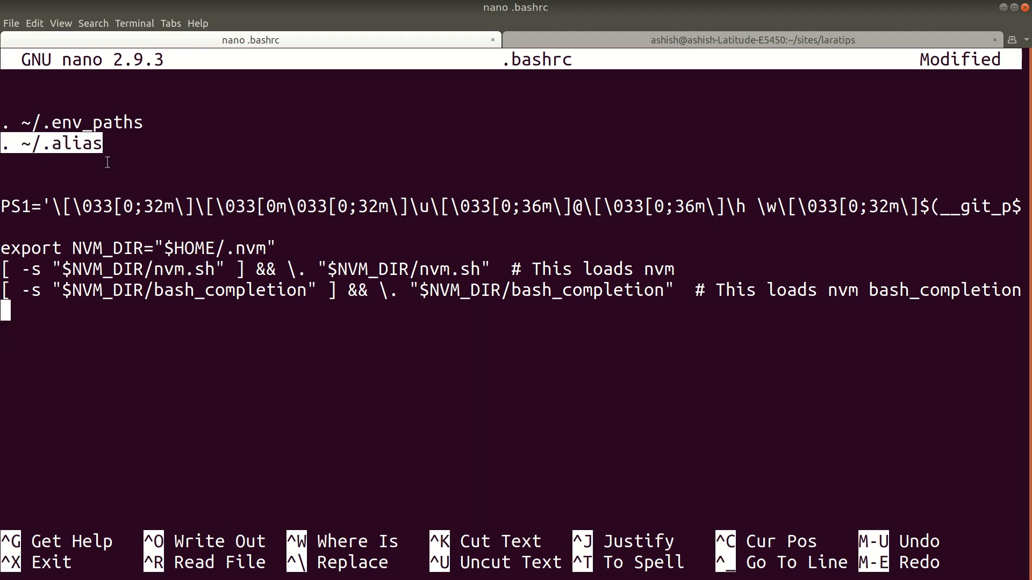
Drop the draft in favour of the existing '. ~/.alias' line and leave .bashrc.
left_click(50, 143)
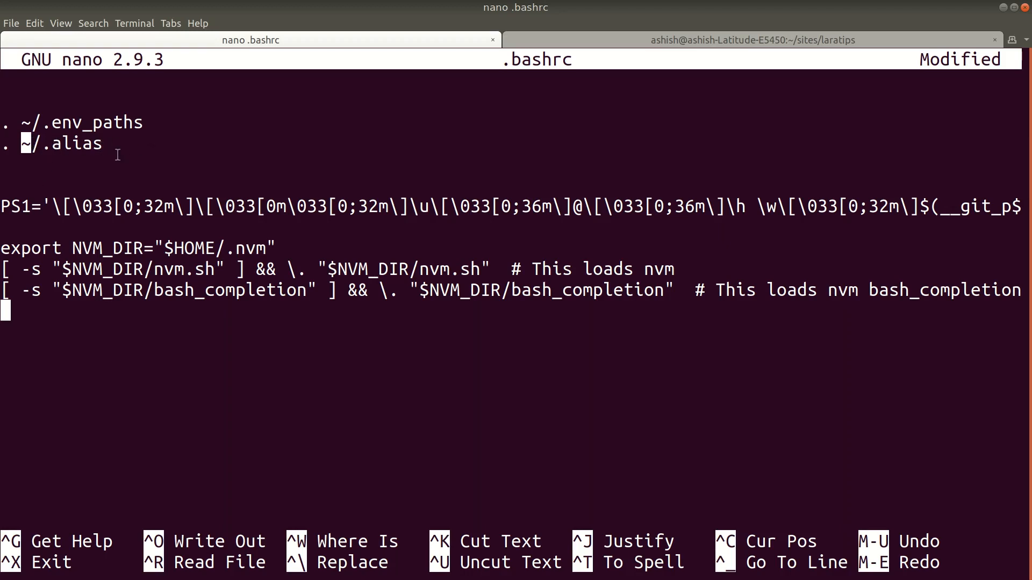
key("ctrl+o")
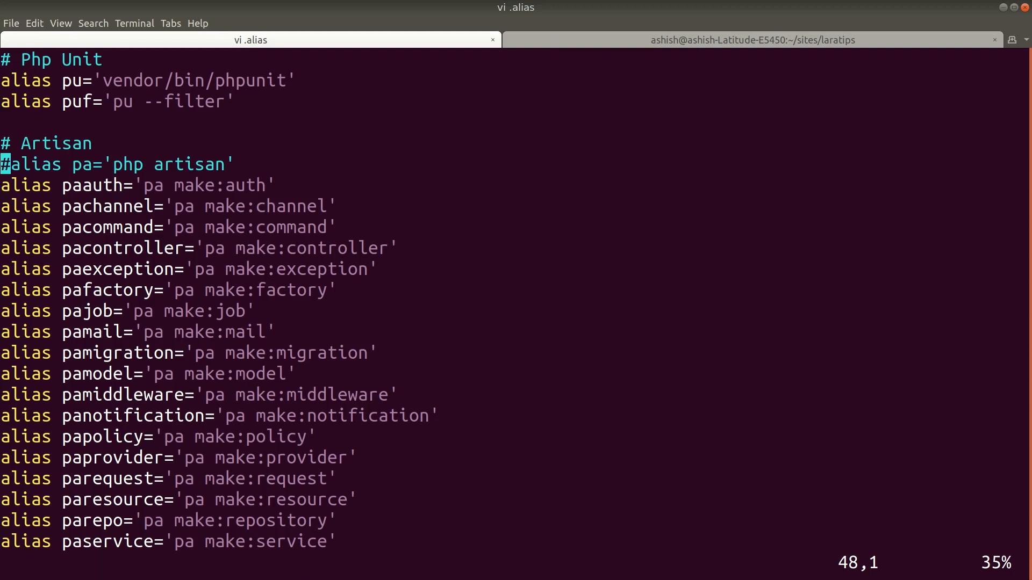
Remove the leading # from the 'alias pa' line in .alias and save and quit.
key("i")
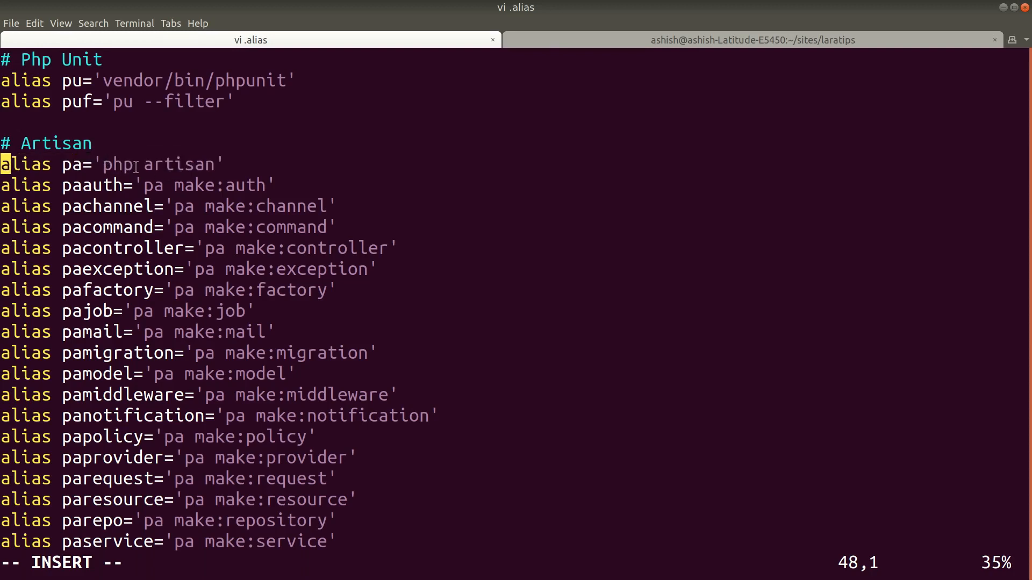
double_click(189, 163)
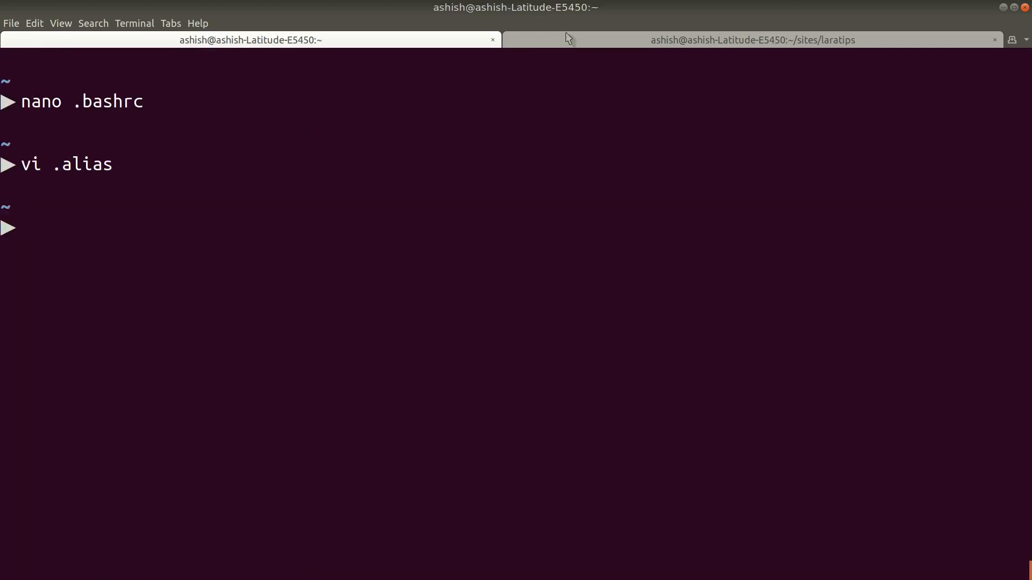
Switch to the ~/sites/laratips session and run pa, still getting command not found.
left_click(753, 40)
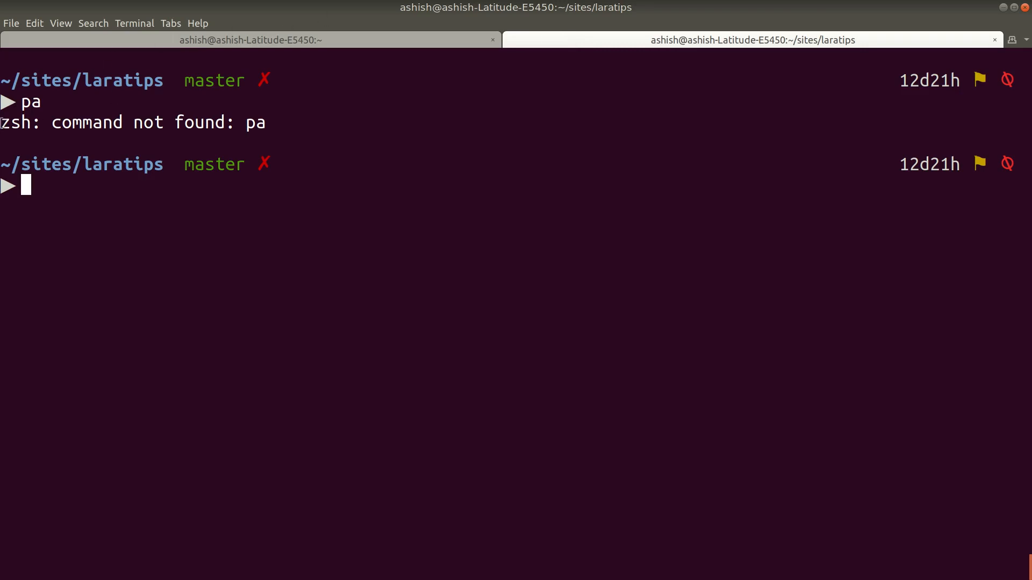
mouse_move(80, 211)
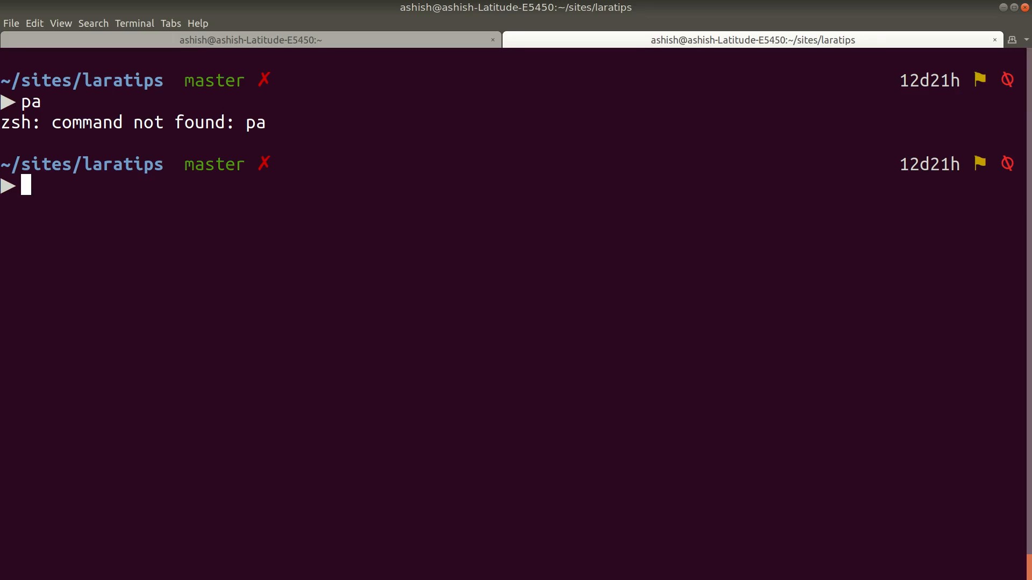
Run pa in a fresh laratips tab to list the Artisan commands, then go back to the home session.
left_click(1012, 40)
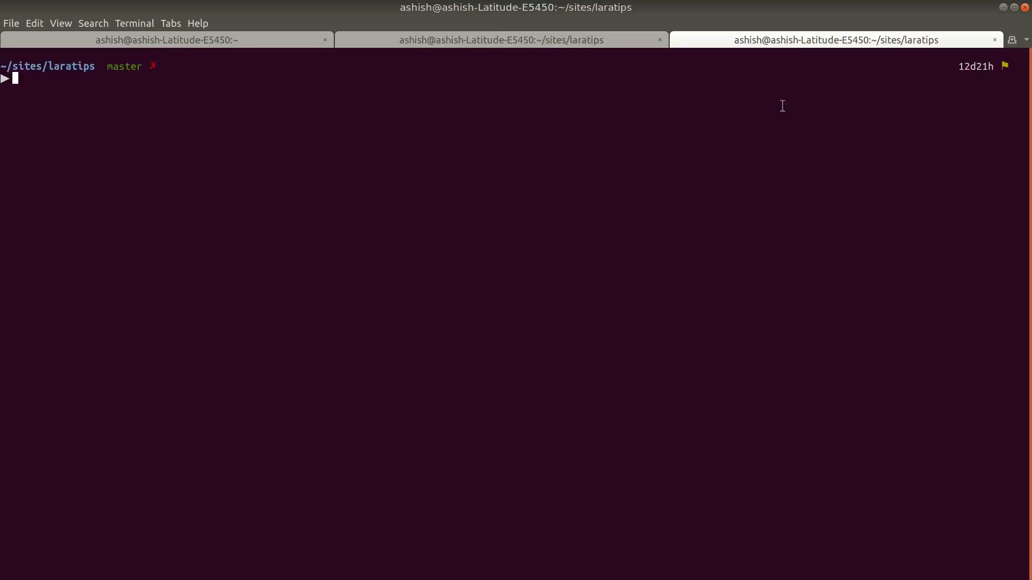
mouse_move(60, 105)
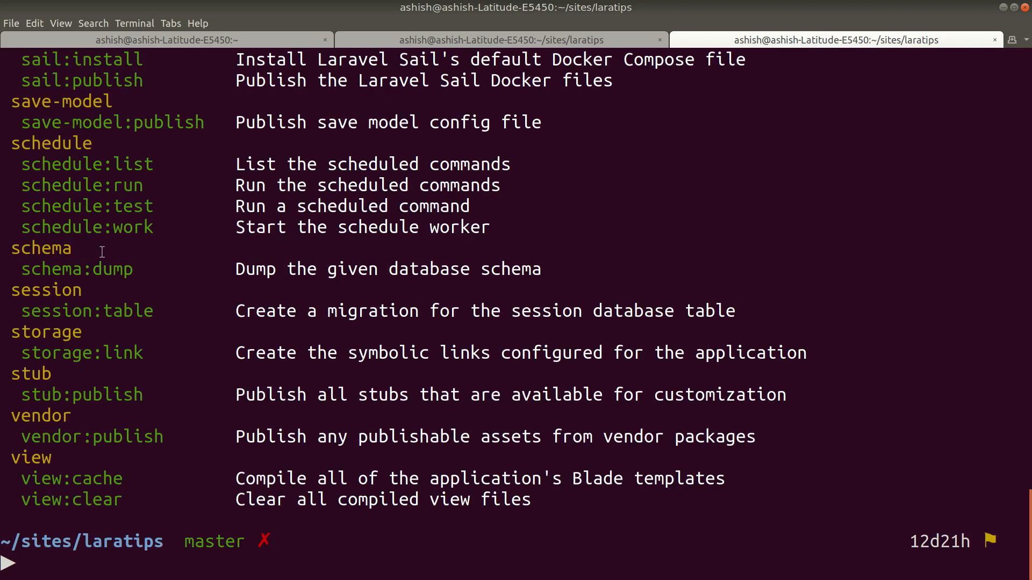
scroll("down", 3)
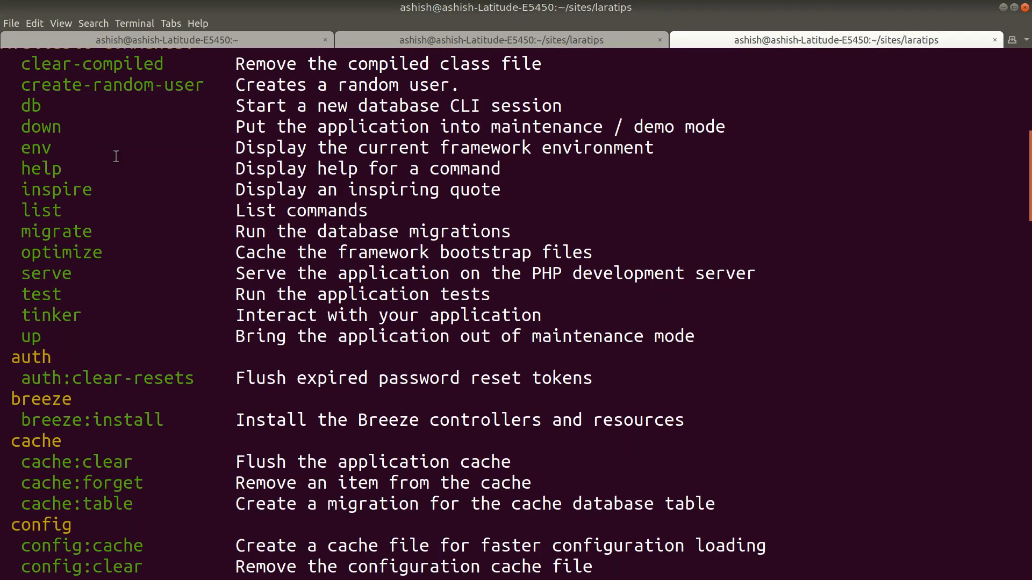
left_click(167, 40)
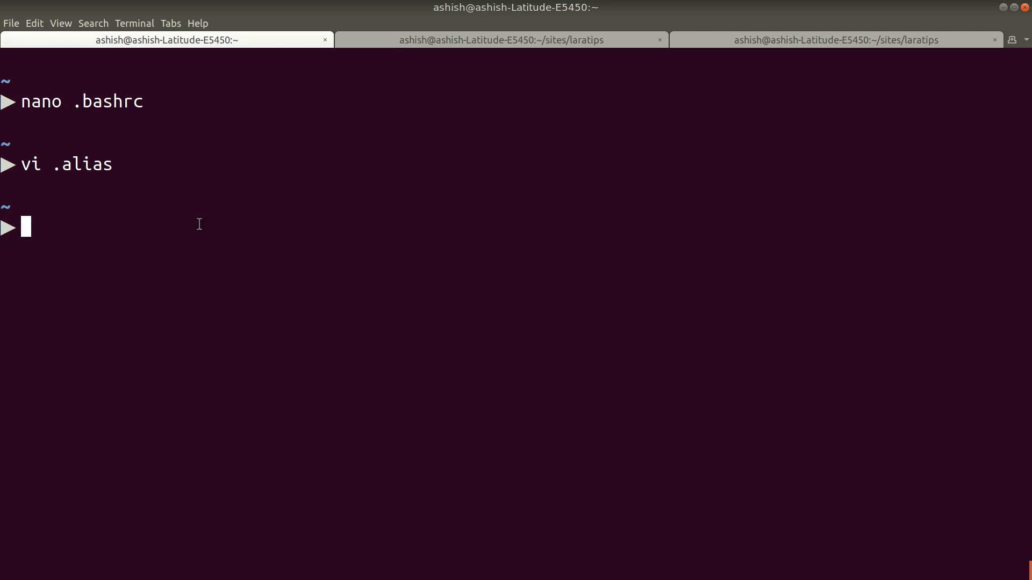
Enter 'vi .alias' at the home prompt to reopen the alias file.
type("vi .alias")
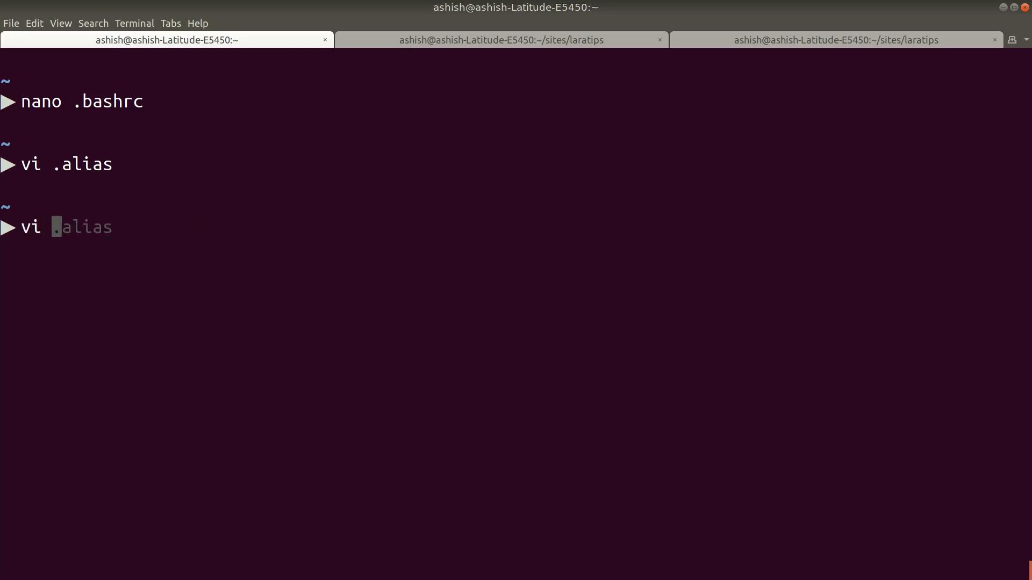